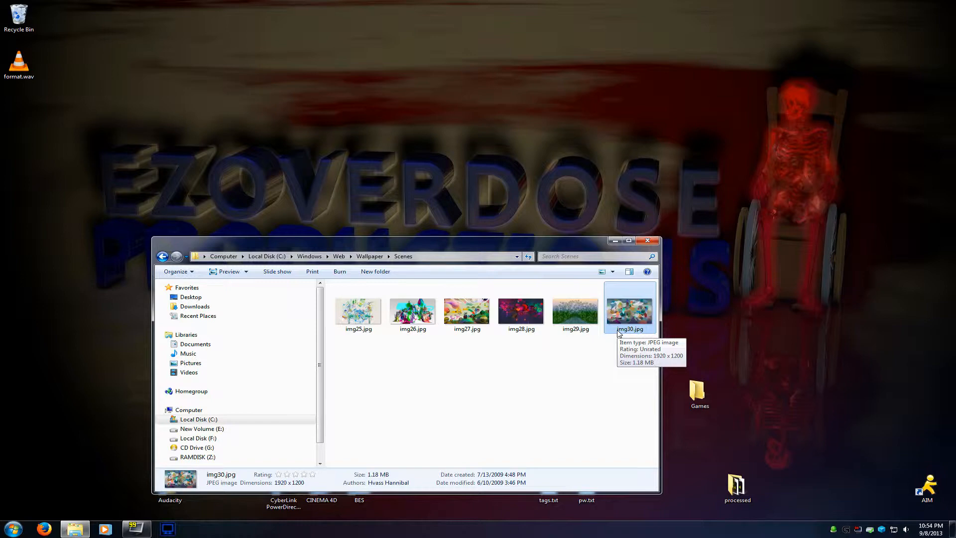
mouse_move(631, 317)
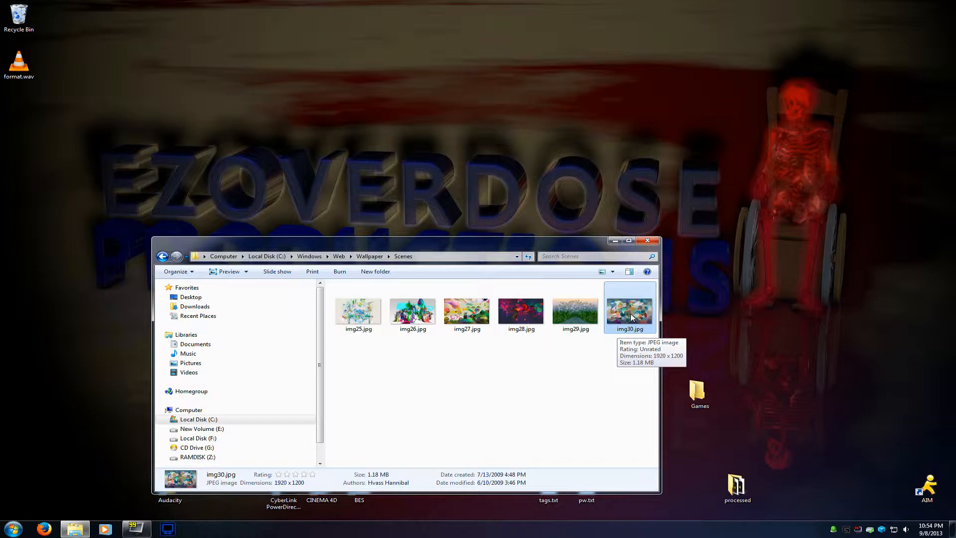
mouse_move(632, 317)
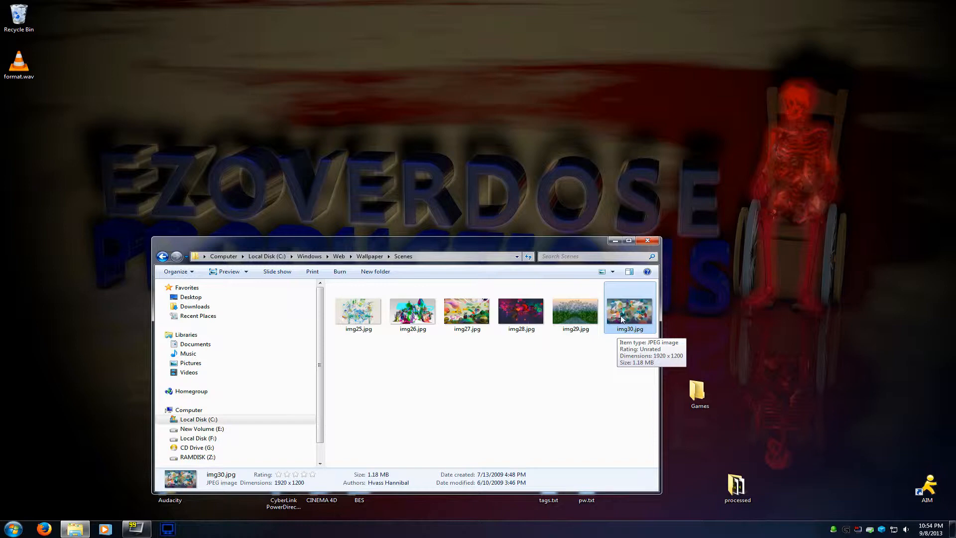
mouse_move(301, 331)
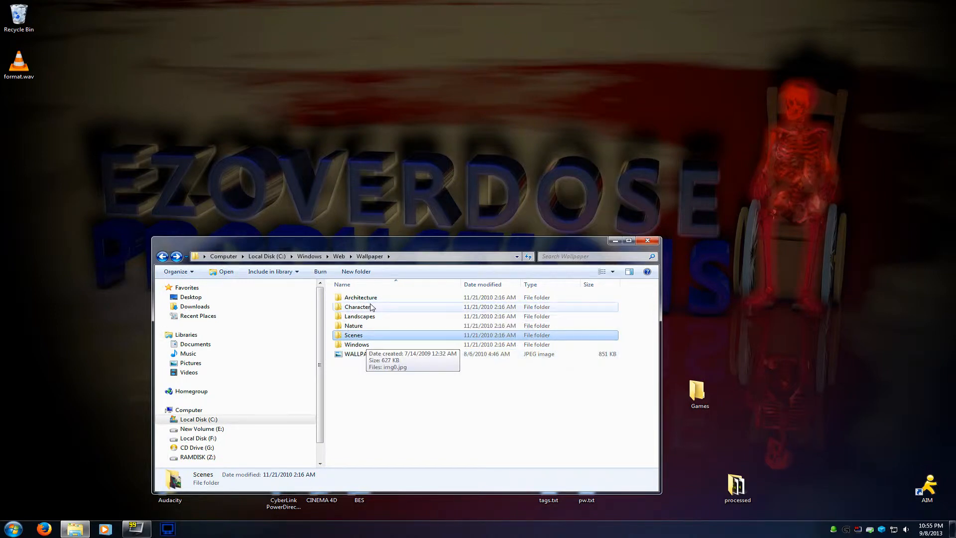
Open the Scenes folder and try to delete img30.jpg
double_click(353, 334)
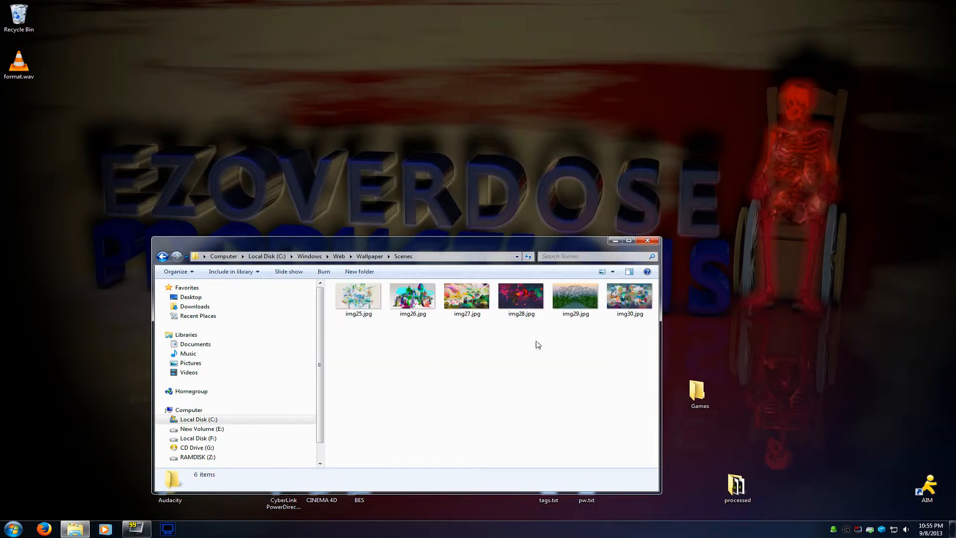
left_click(629, 297)
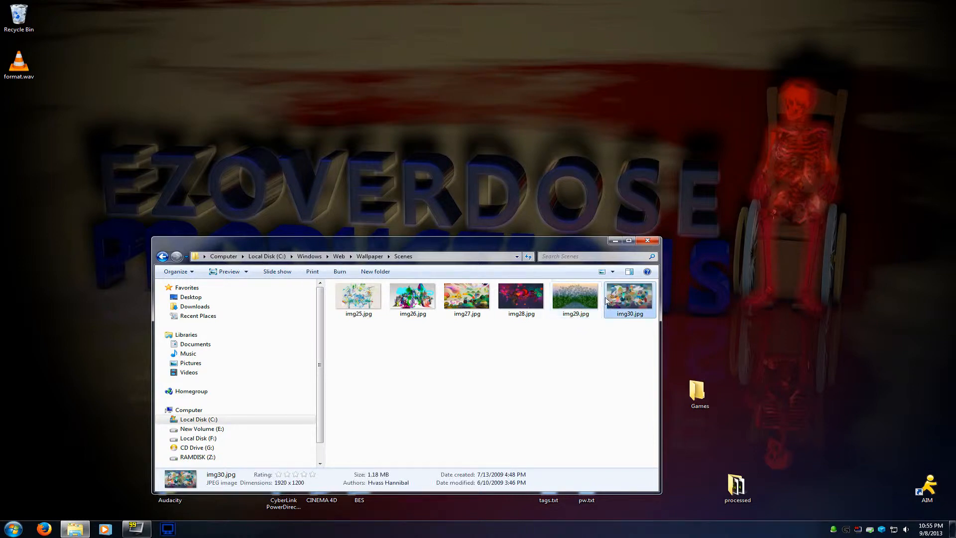
mouse_move(629, 299)
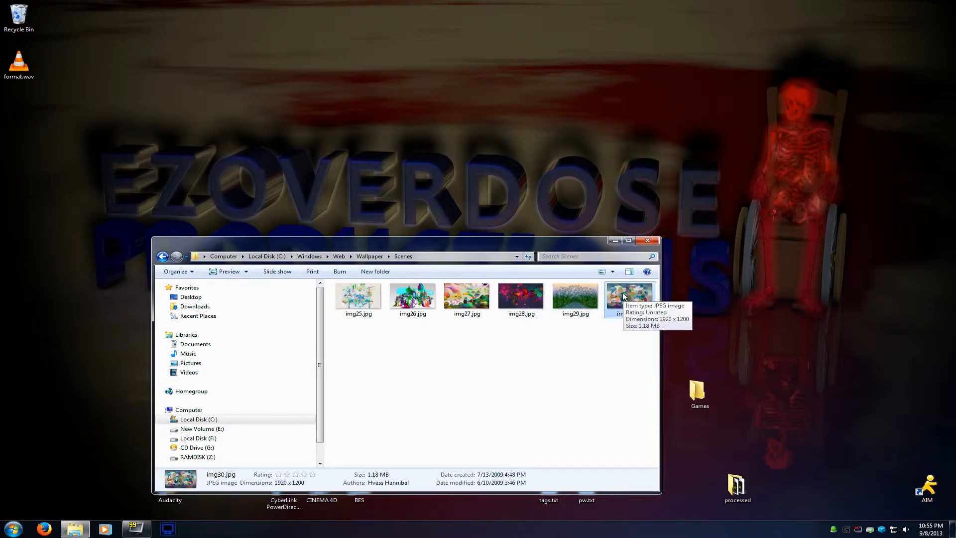
right_click(628, 296)
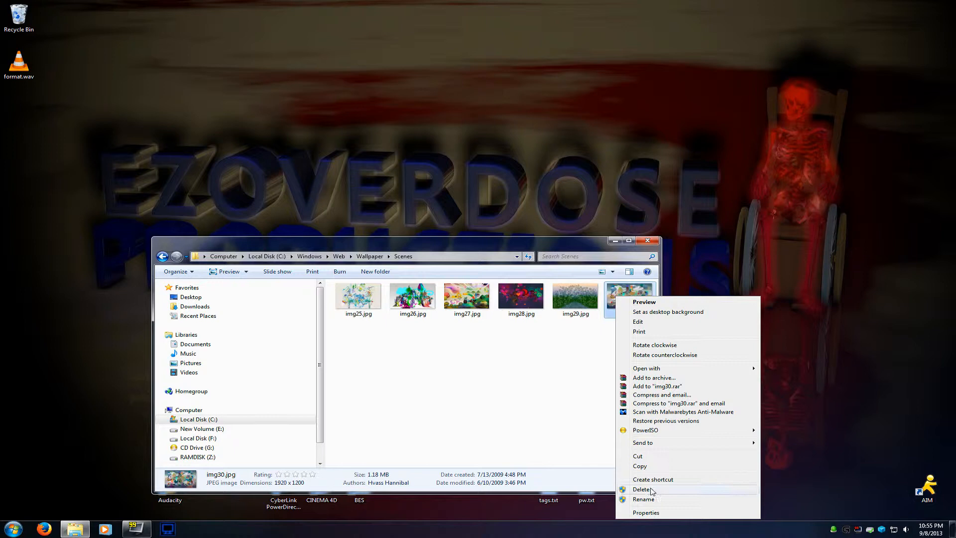
left_click(641, 489)
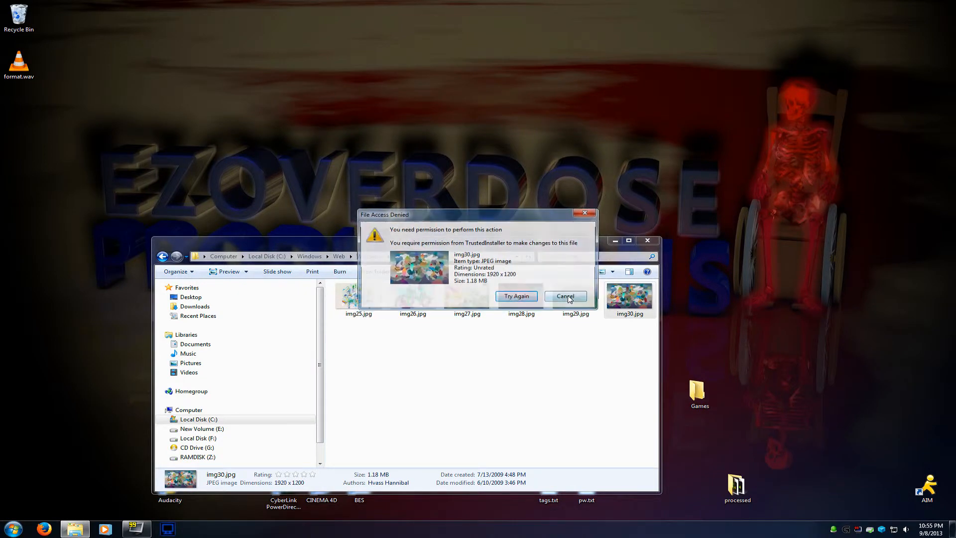
Cancel the TrustedInstaller access-denied messages for img30.jpg and img29.jpg, then return to Wallpaper
left_click(564, 296)
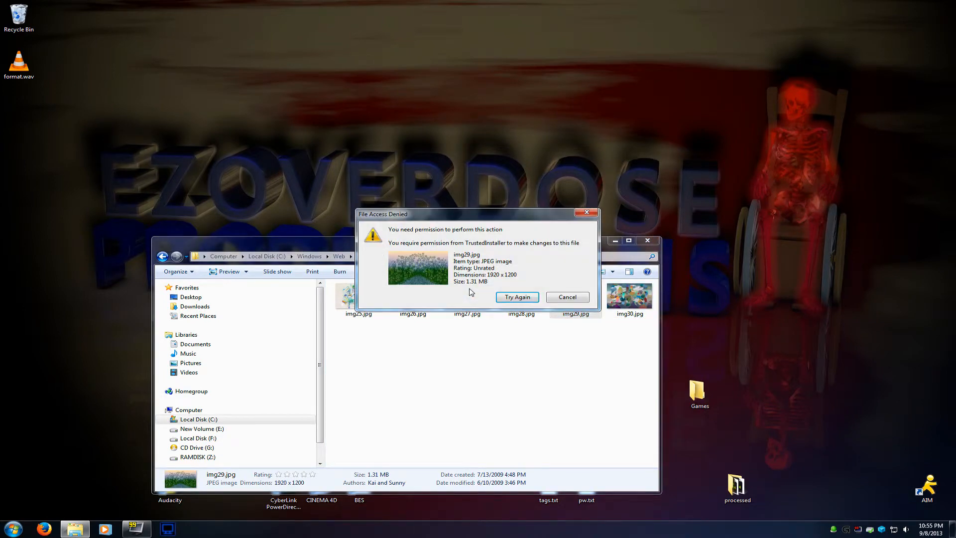
left_click(566, 297)
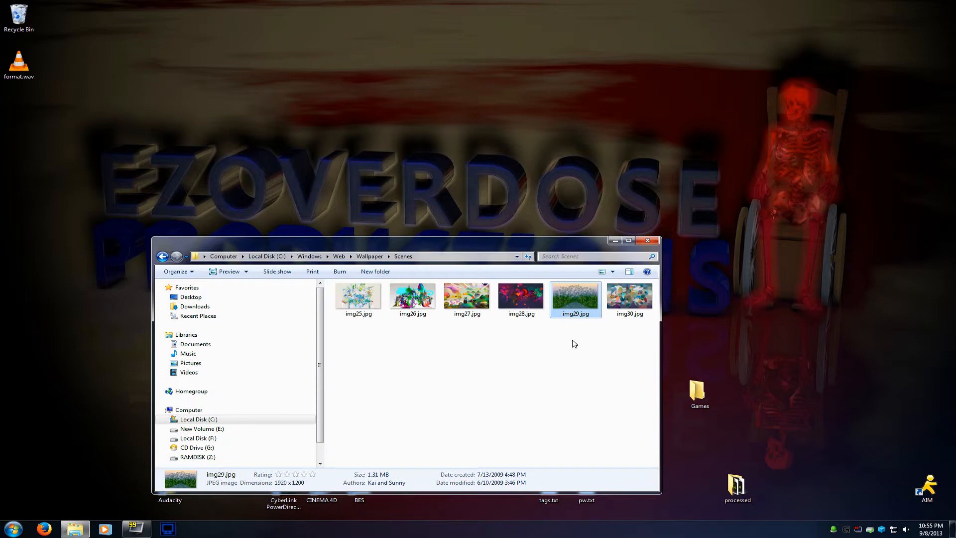
left_click(162, 256)
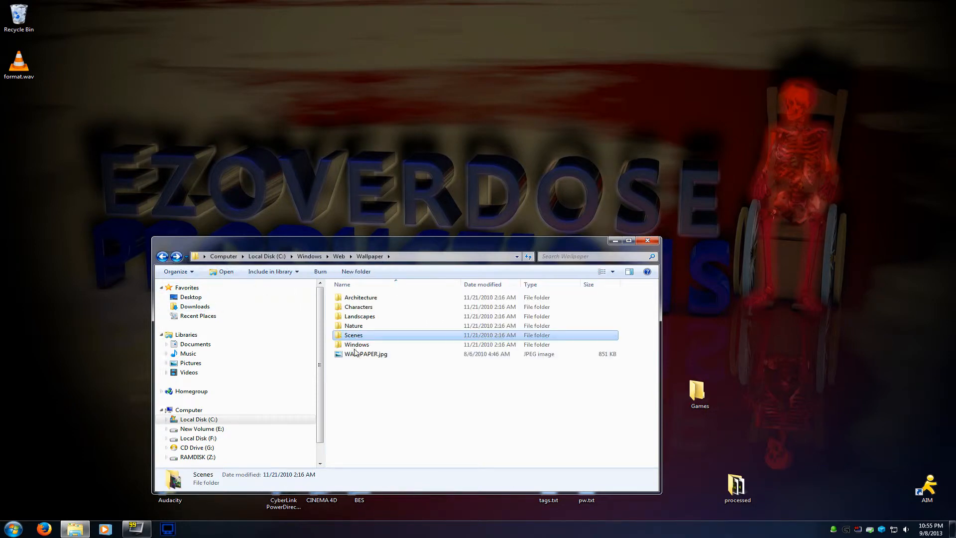
Show the Scenes folder's Advanced Security Settings, with TrustedInstaller among the permission entries
right_click(353, 334)
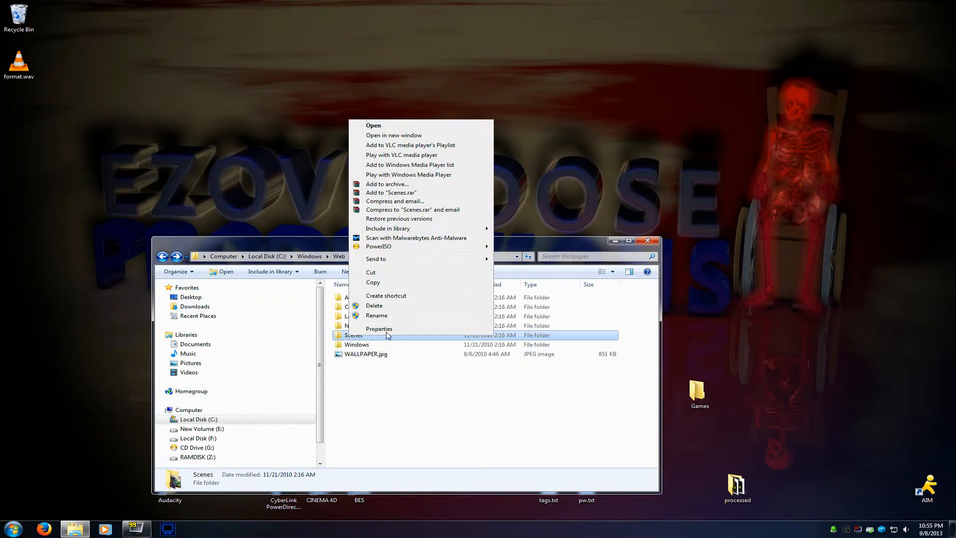
left_click(378, 328)
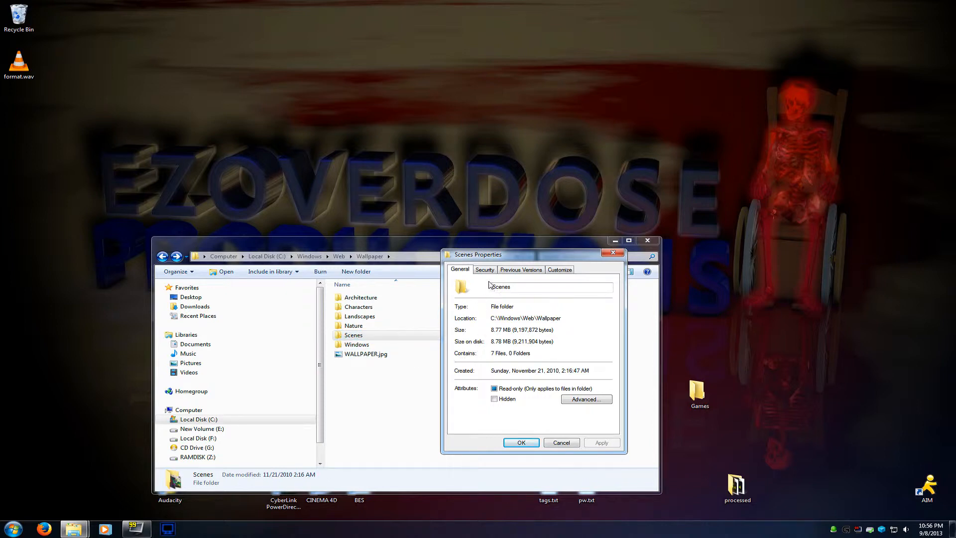
left_click(483, 269)
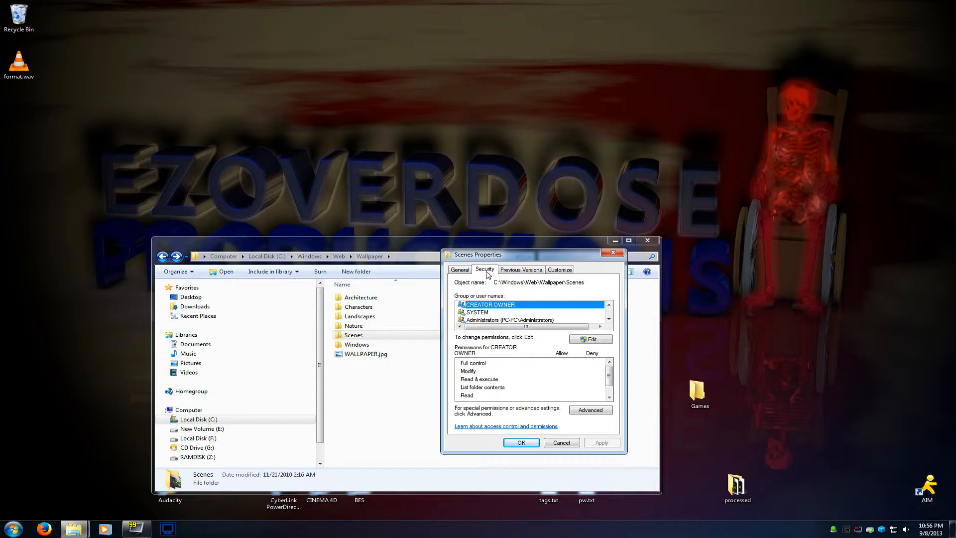
left_click(590, 409)
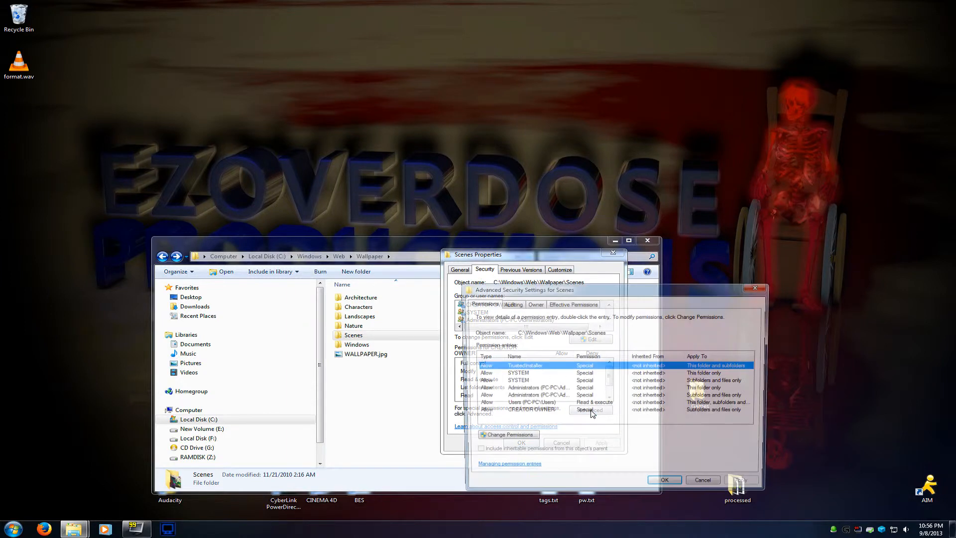
Make PC the owner of Scenes, replacing the owner on all subcontainers and objects
left_click(532, 303)
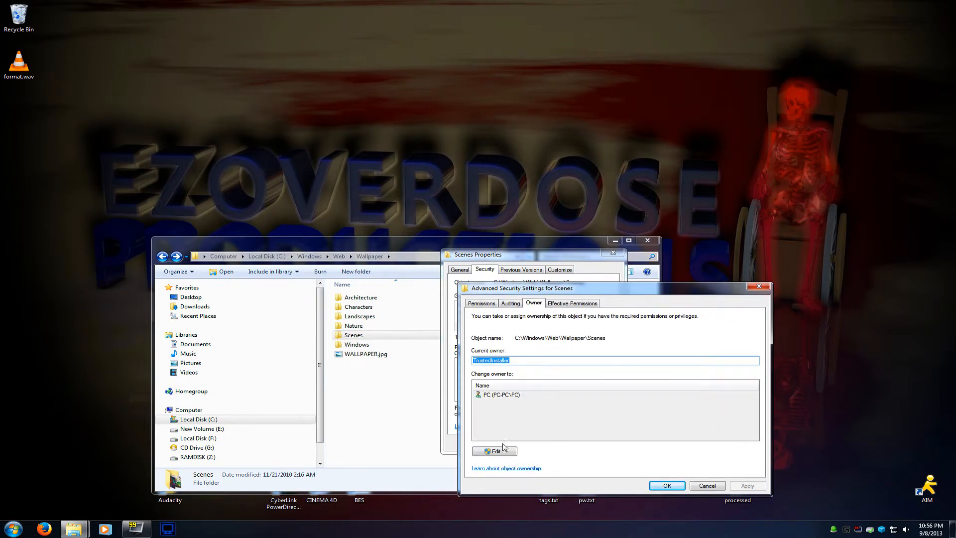
left_click(494, 451)
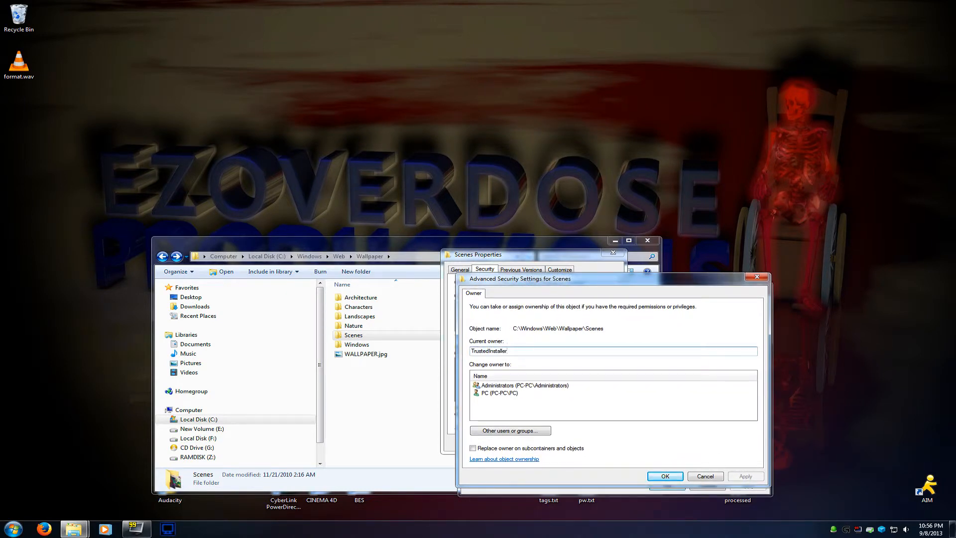
left_click(498, 393)
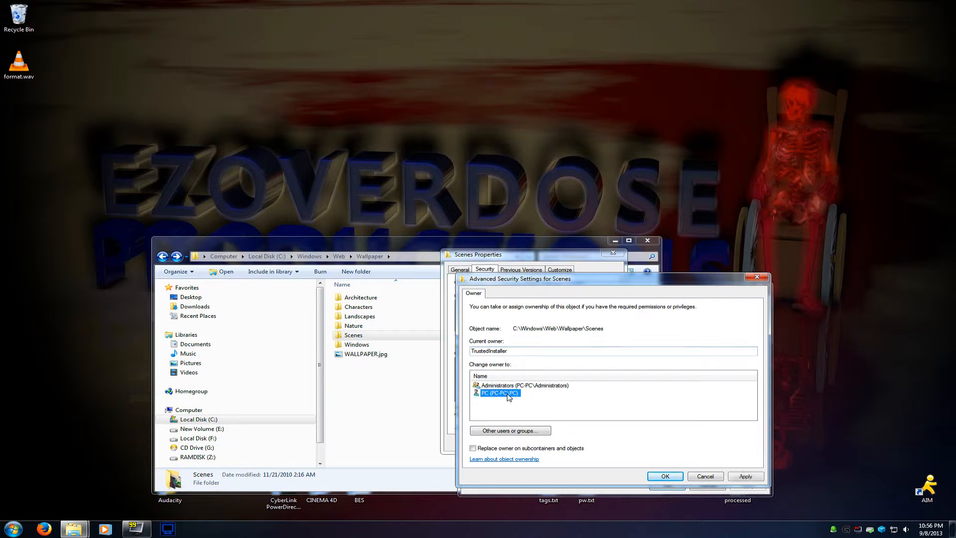
mouse_move(489, 401)
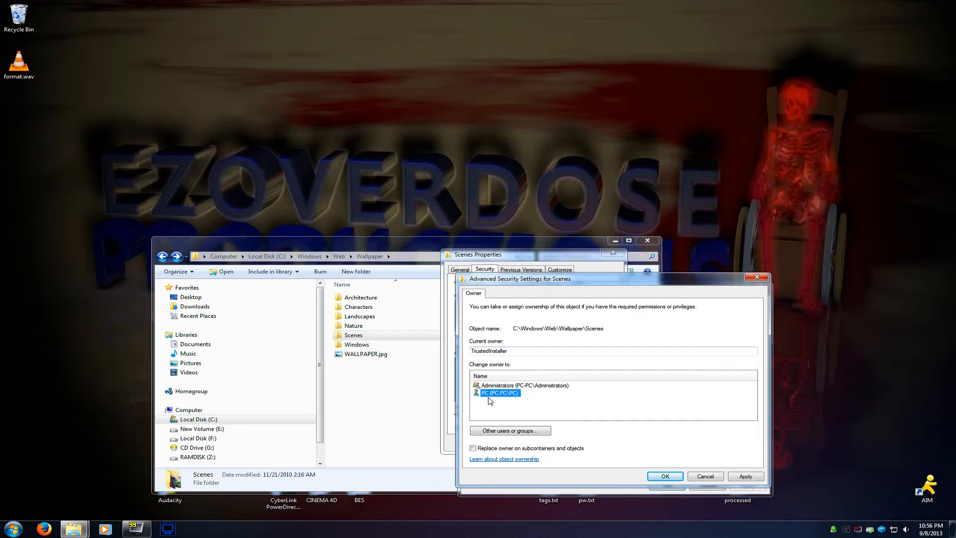
mouse_move(539, 406)
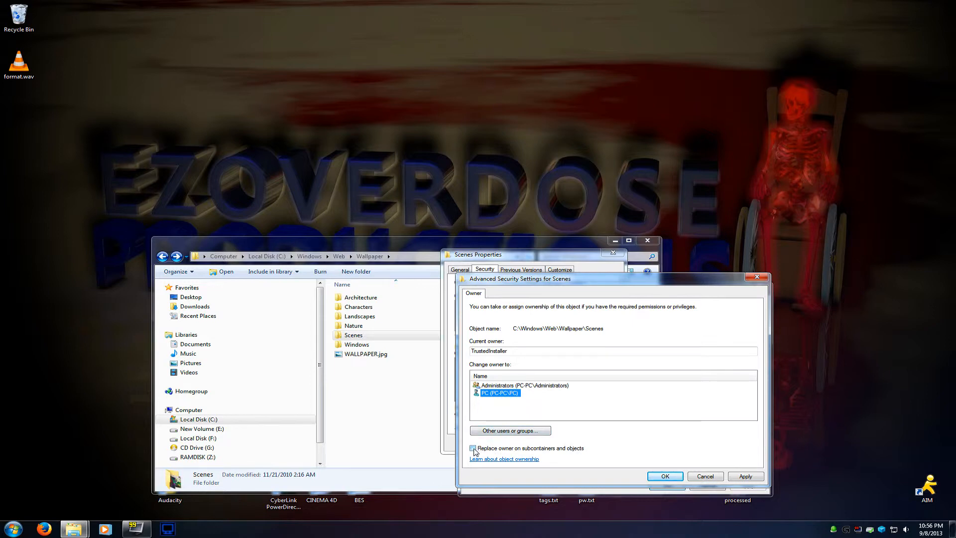
left_click(472, 448)
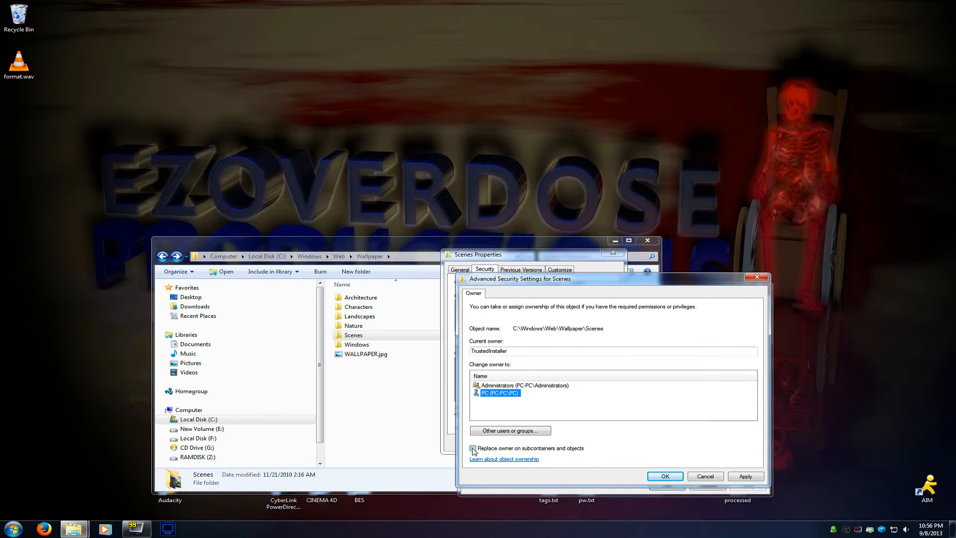
left_click(472, 448)
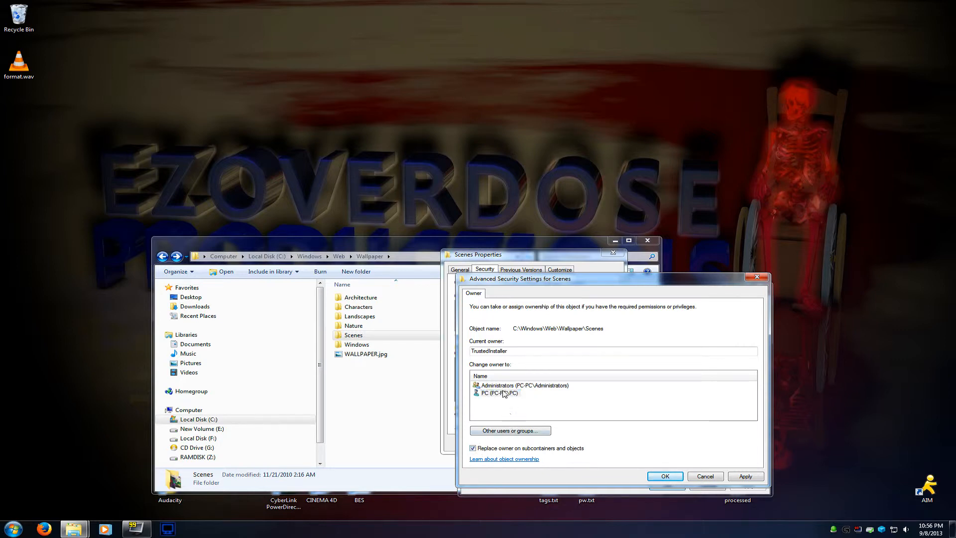
left_click(496, 392)
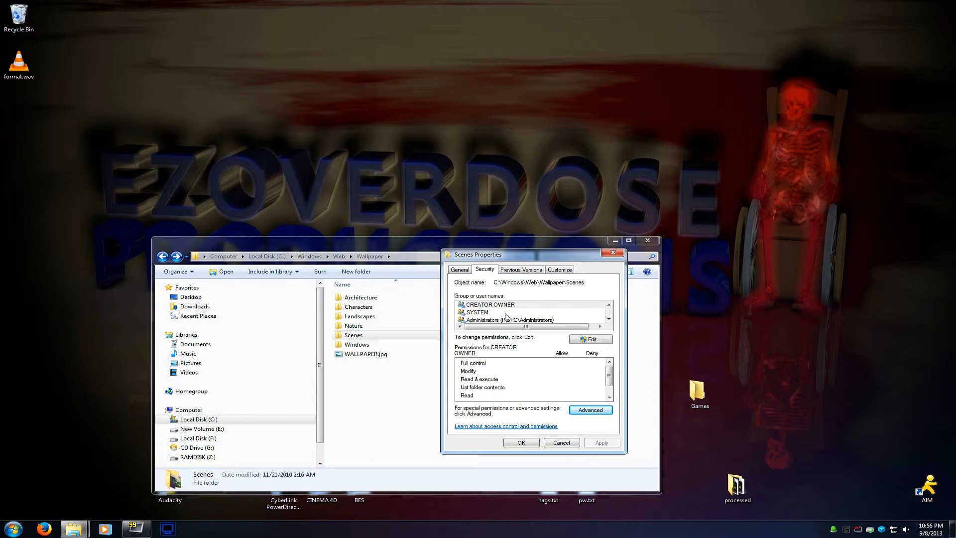
Grant the Users group Allow Full control on the Scenes folder
left_click(477, 305)
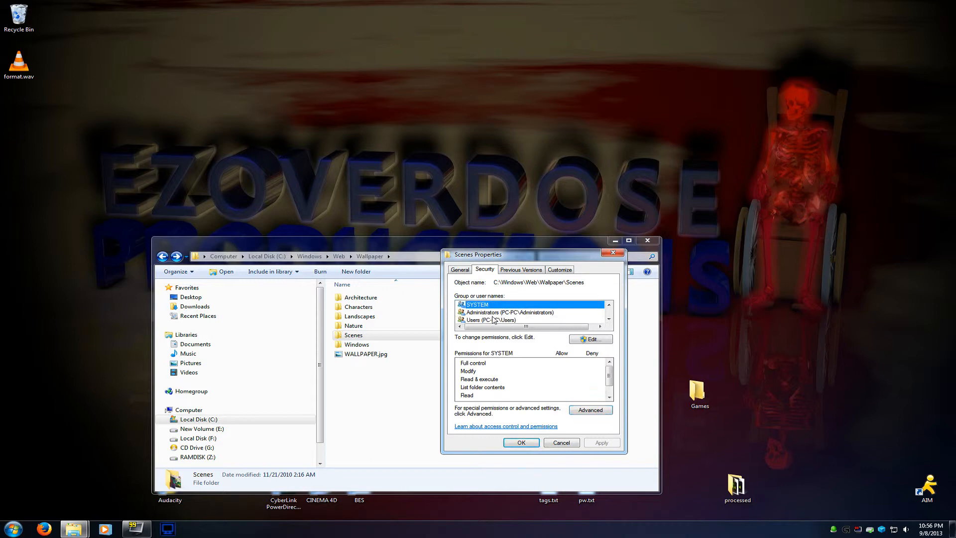
left_click(491, 311)
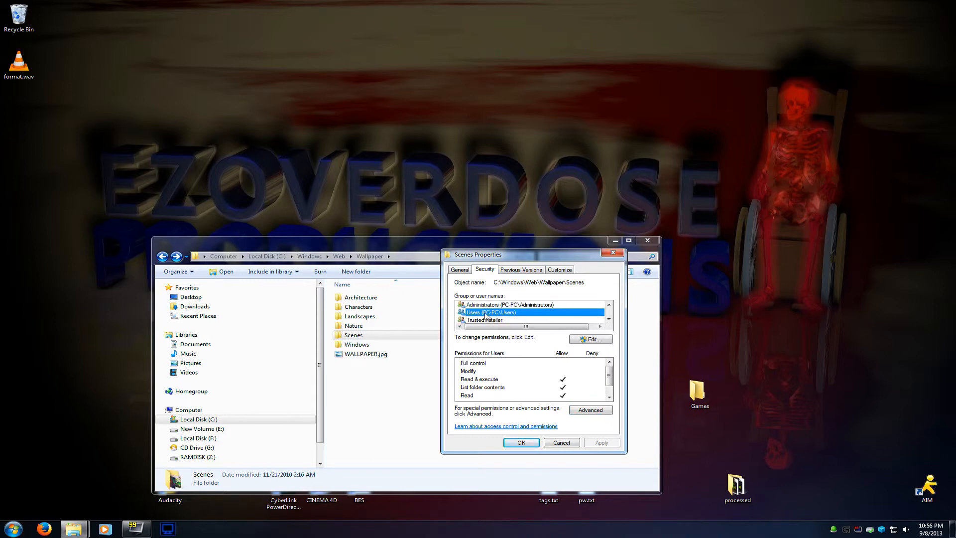
mouse_move(564, 368)
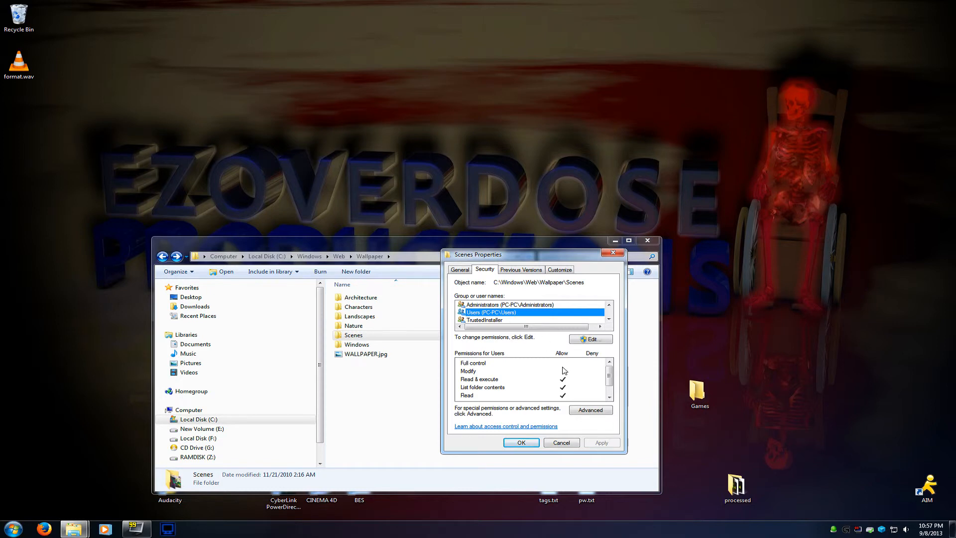
left_click(590, 339)
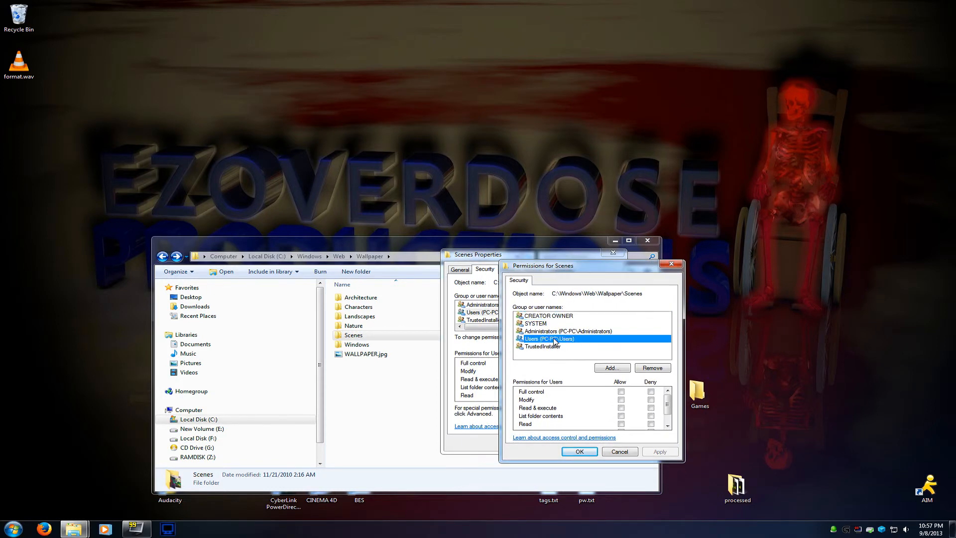
left_click(621, 391)
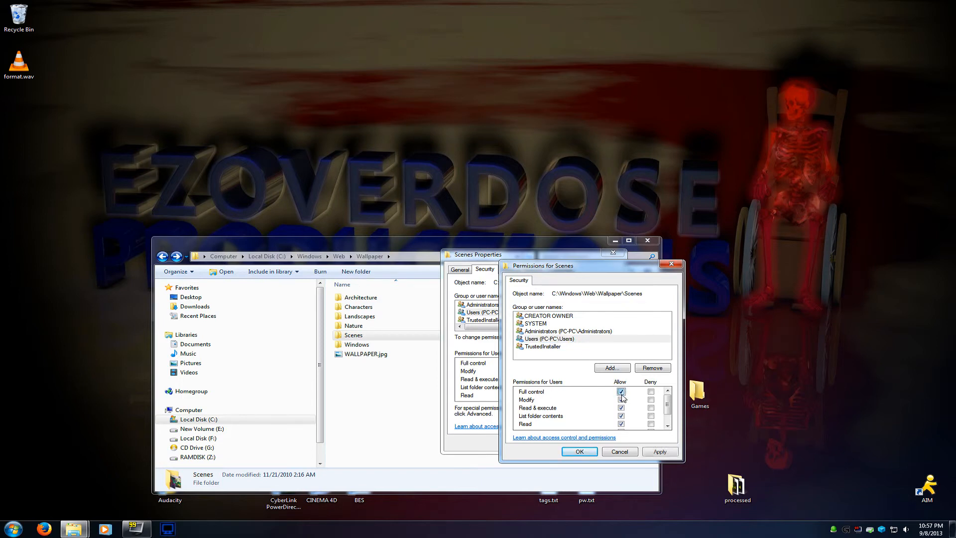
left_click(660, 451)
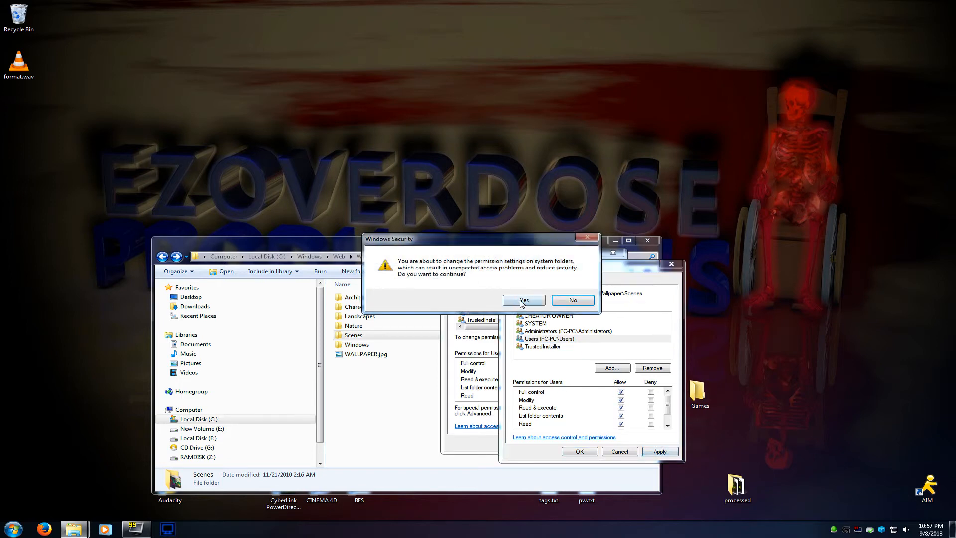
left_click(522, 299)
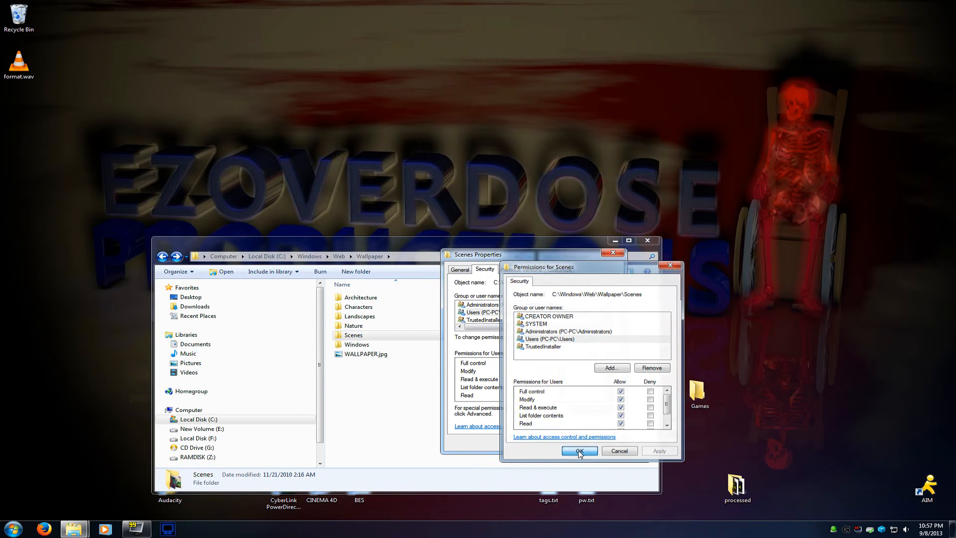
left_click(577, 450)
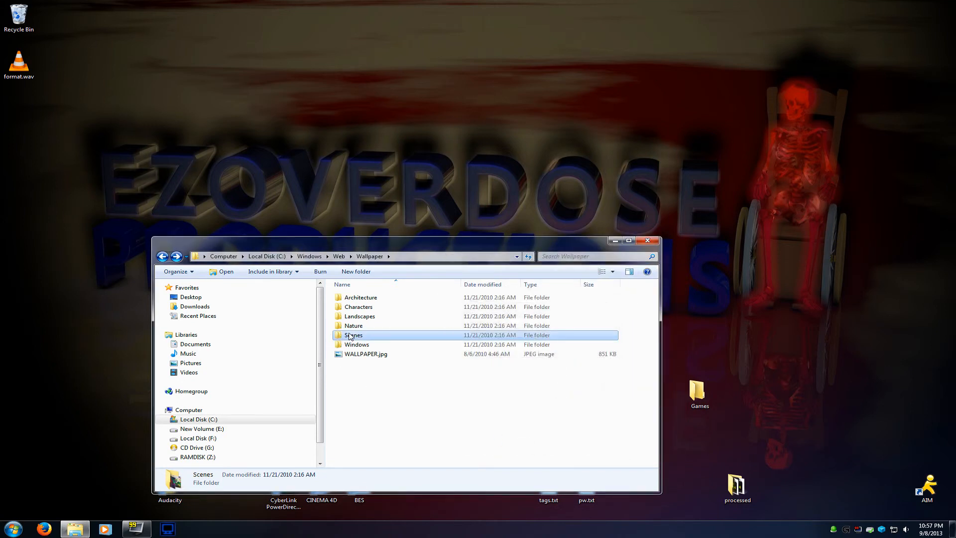
Delete img30.jpg from Scenes to the Recycle Bin, leaving five items
double_click(353, 335)
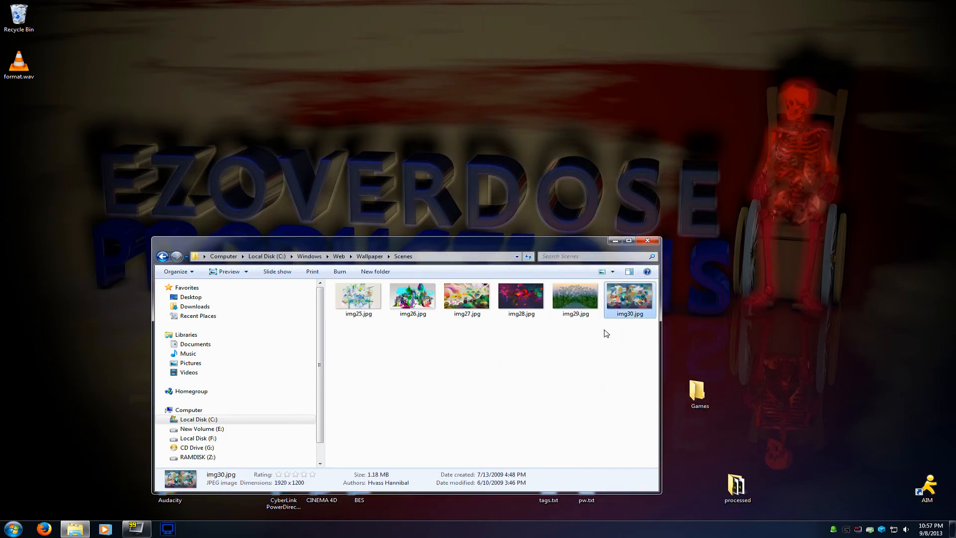
key("Delete")
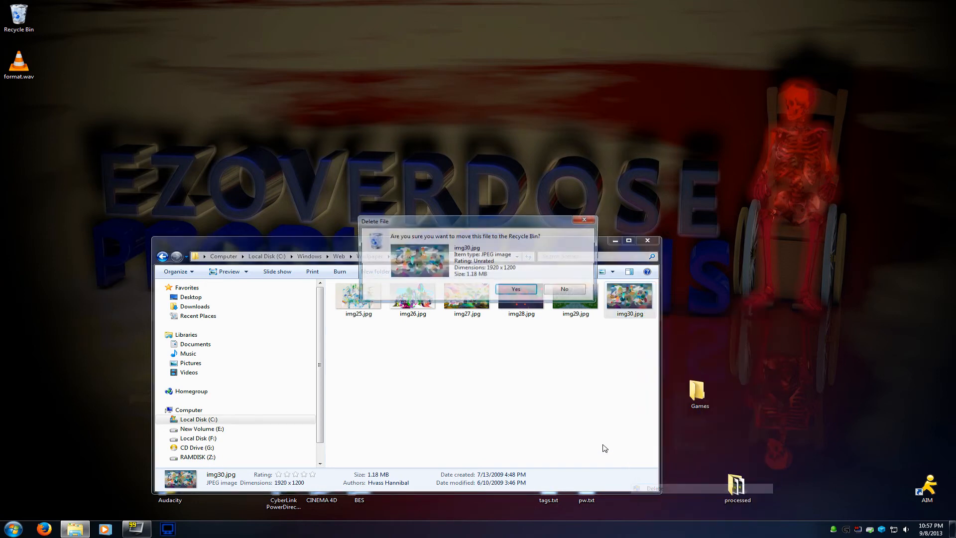
left_click(516, 288)
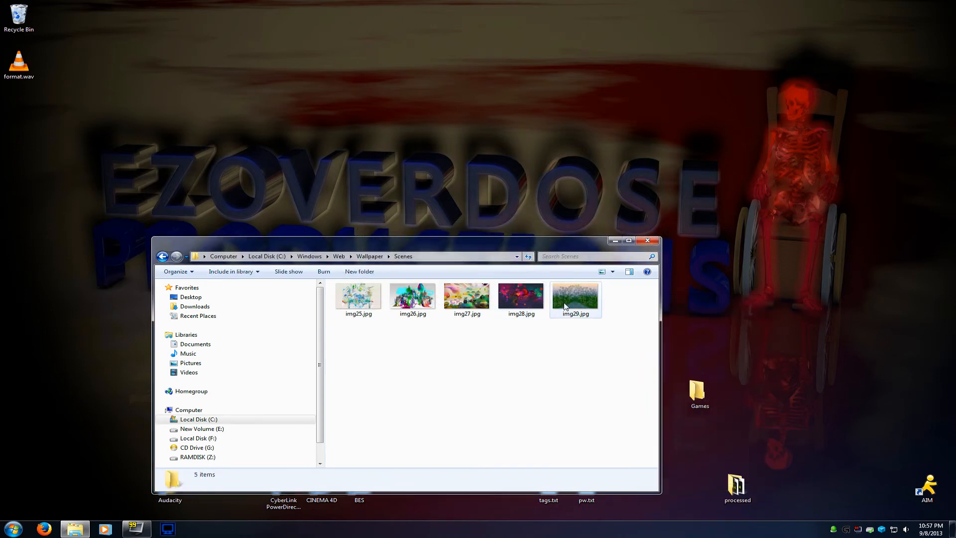